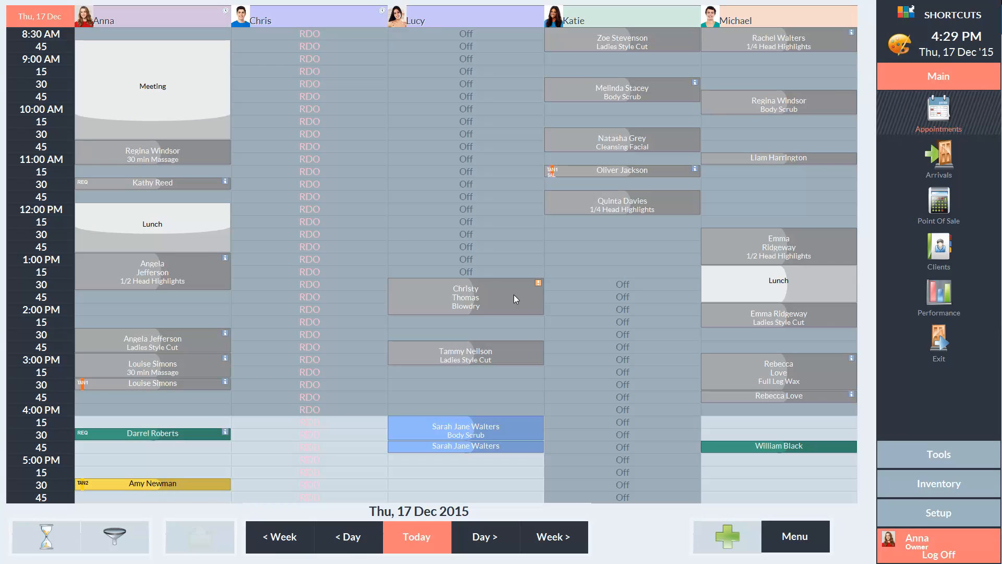
pyautogui.moveTo(770, 326)
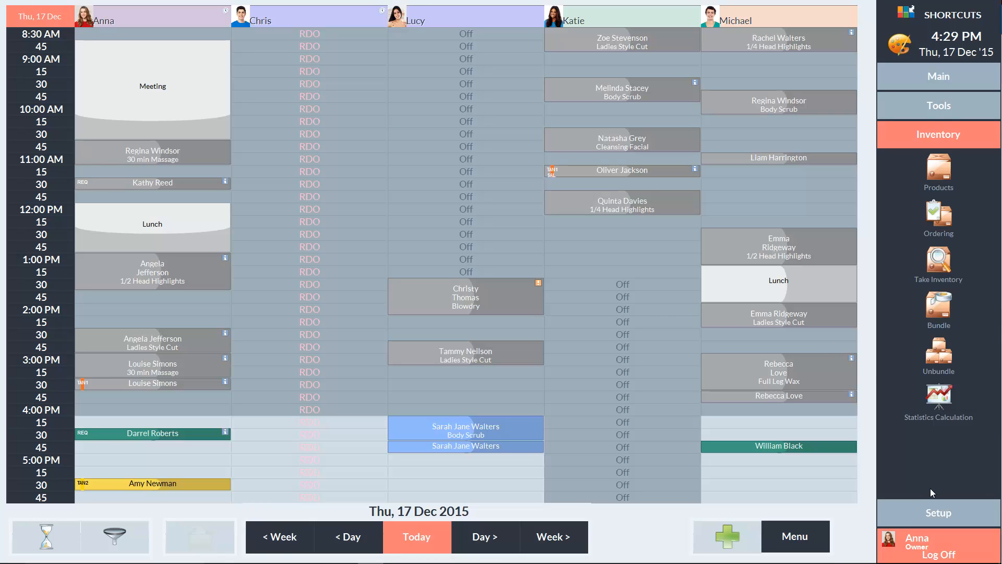
pyautogui.moveTo(938, 256)
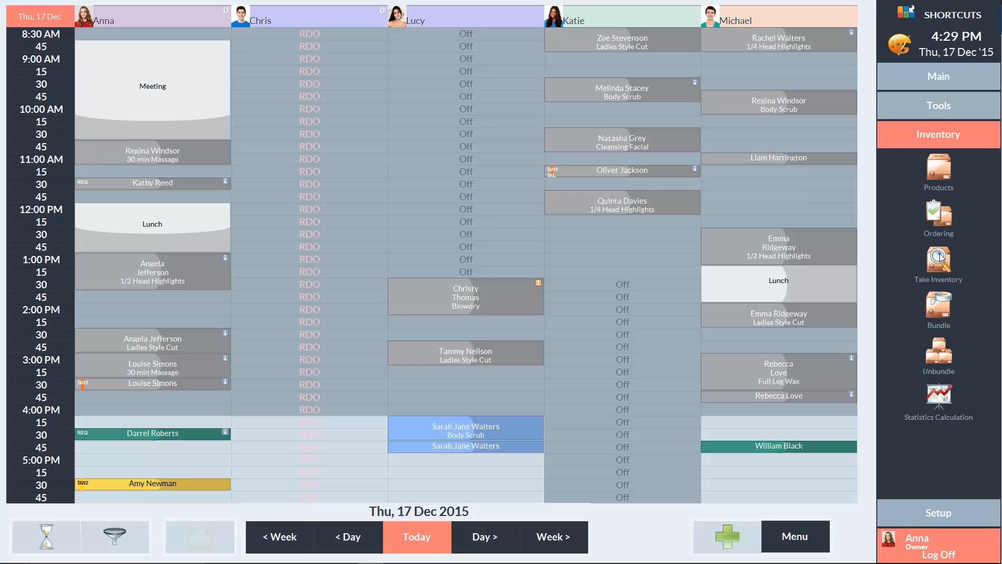
# Step: Show the Inventory Definitions list of past stocktakes via Take Inventory
pyautogui.click(938, 259)
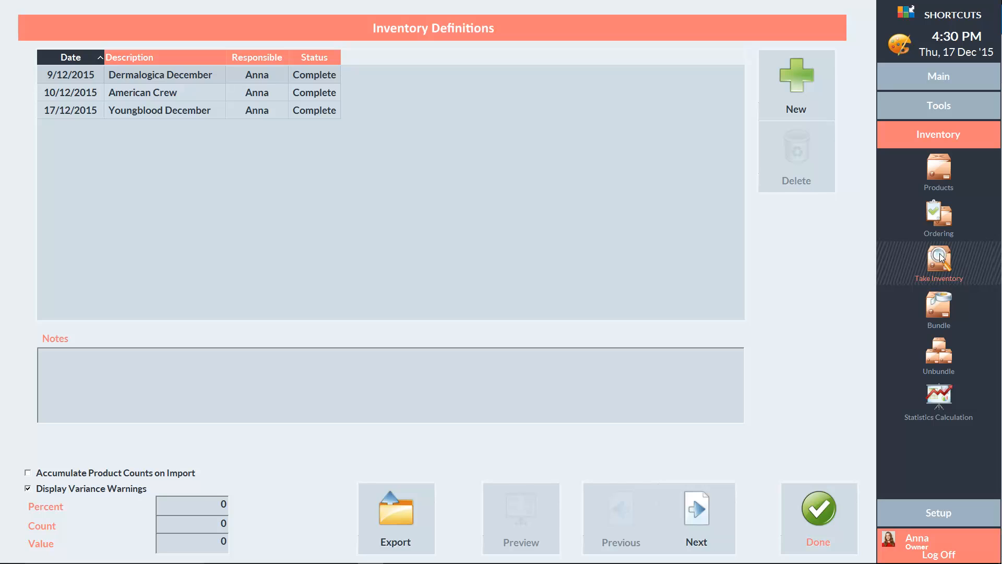
pyautogui.moveTo(924, 255)
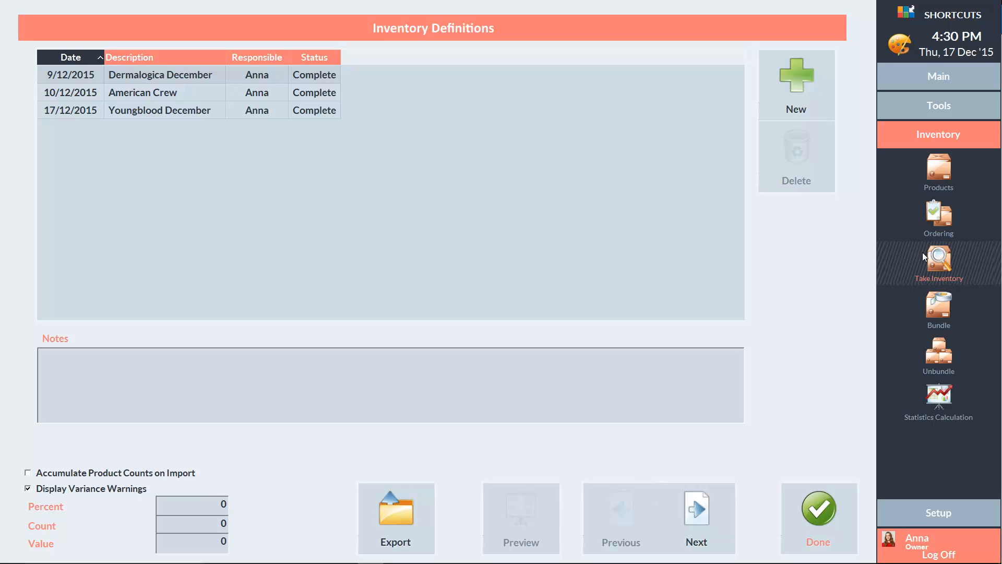
# Step: Create a new inventory count described 'Dermalogica Age Smart'
pyautogui.click(795, 76)
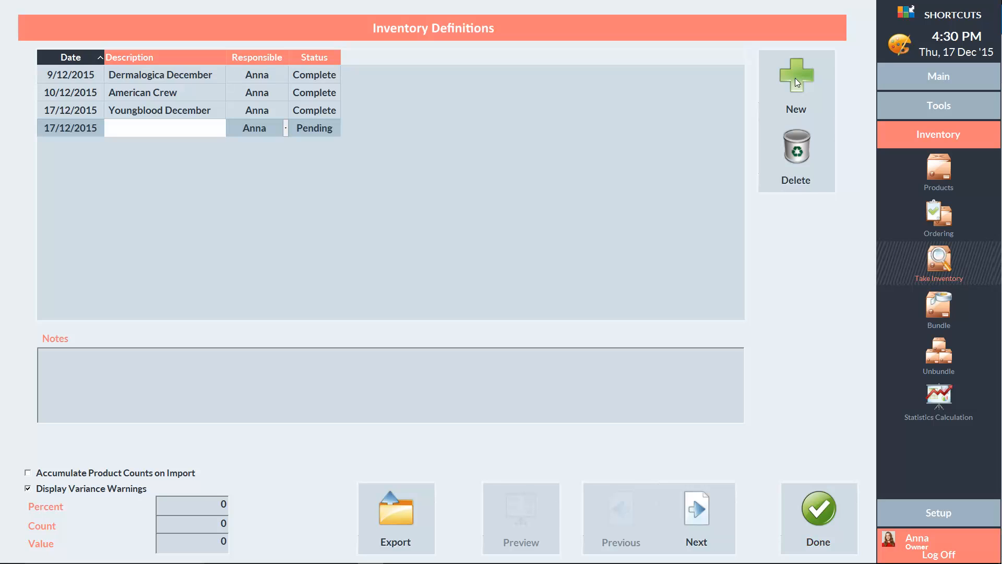
pyautogui.write('Dermalogica')
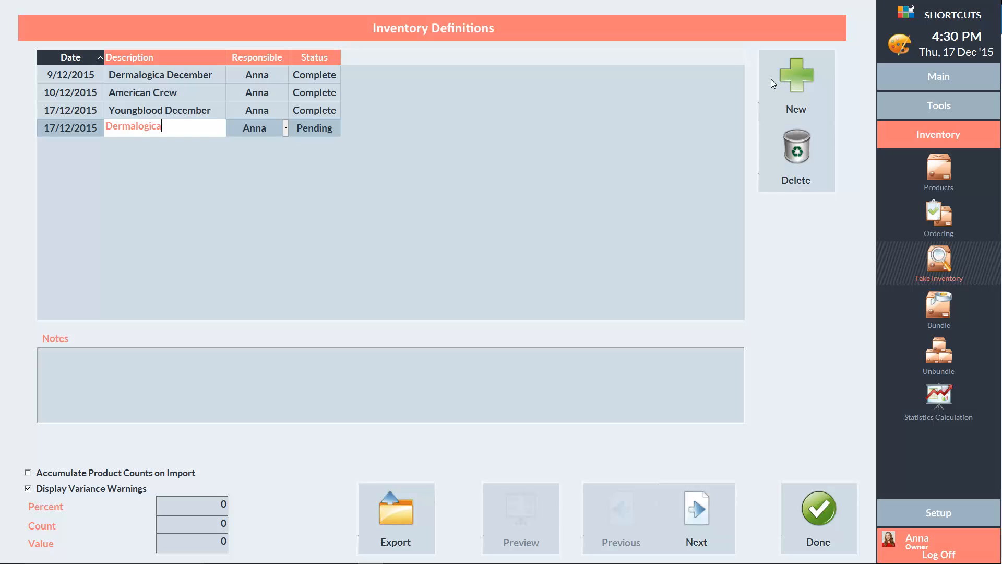
pyautogui.write('Age Smart')
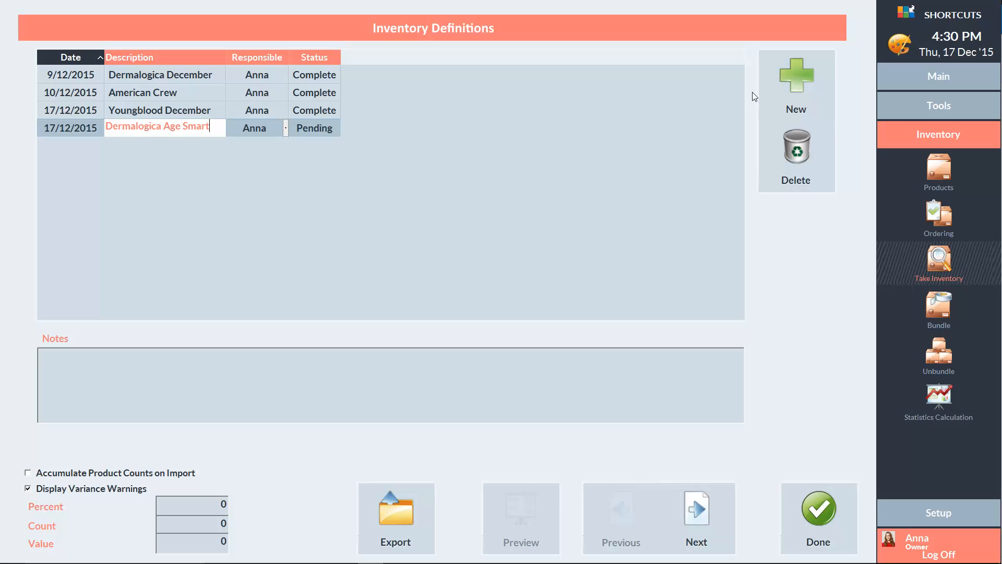
pyautogui.moveTo(696, 350)
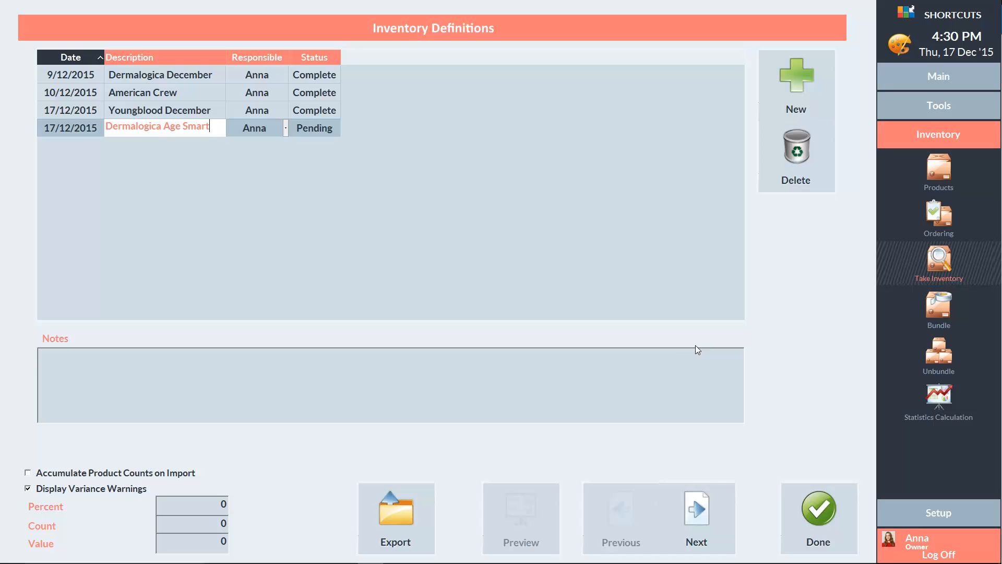
# Step: Add the Dermalogica AGE Smart product line, 28 products, to the count
pyautogui.click(696, 511)
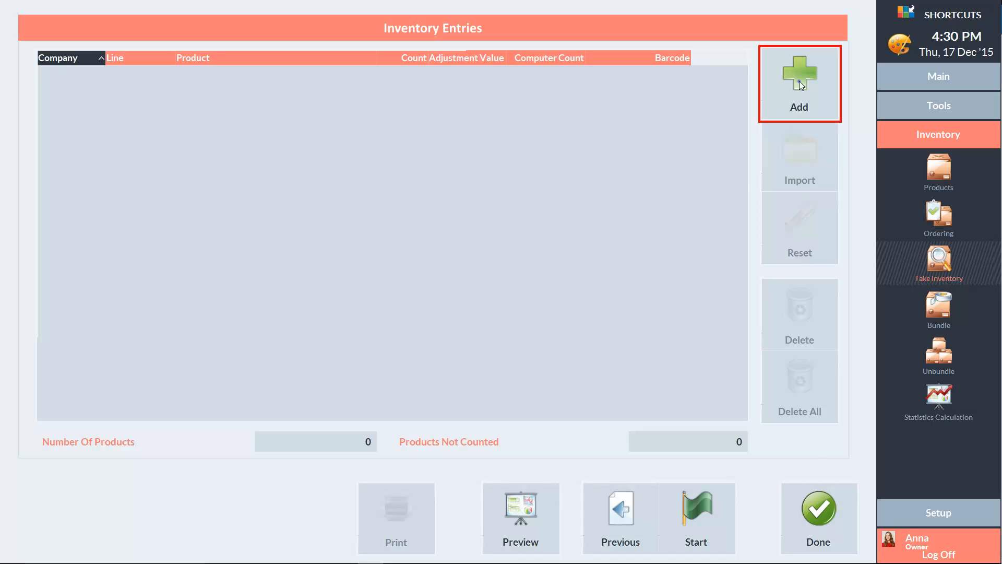
pyautogui.click(798, 70)
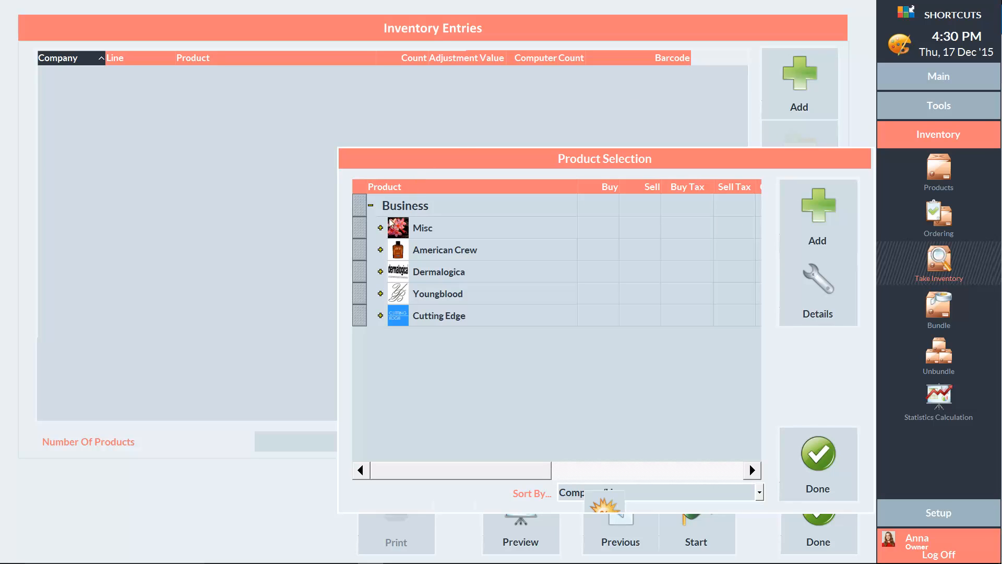
pyautogui.click(380, 272)
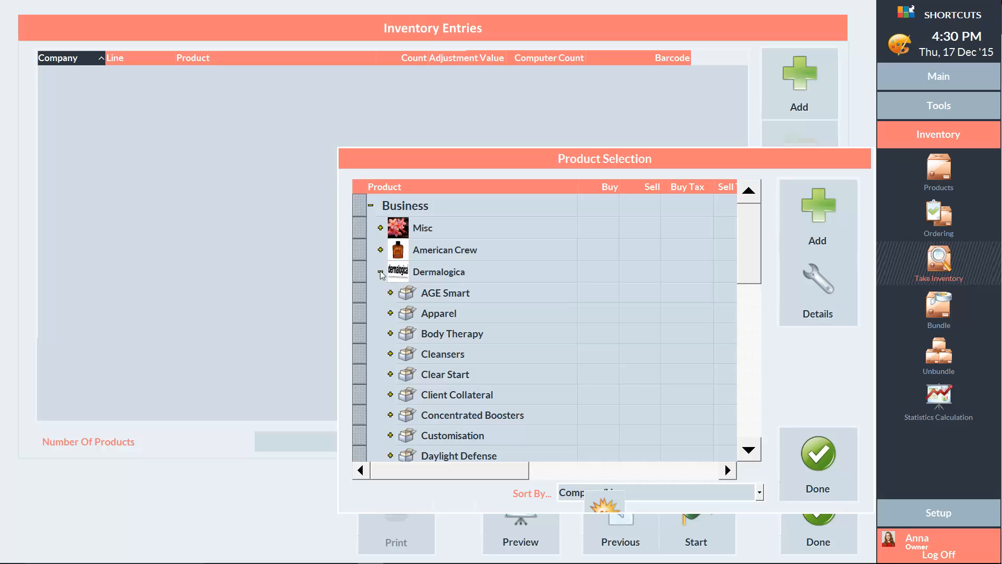
pyautogui.click(444, 292)
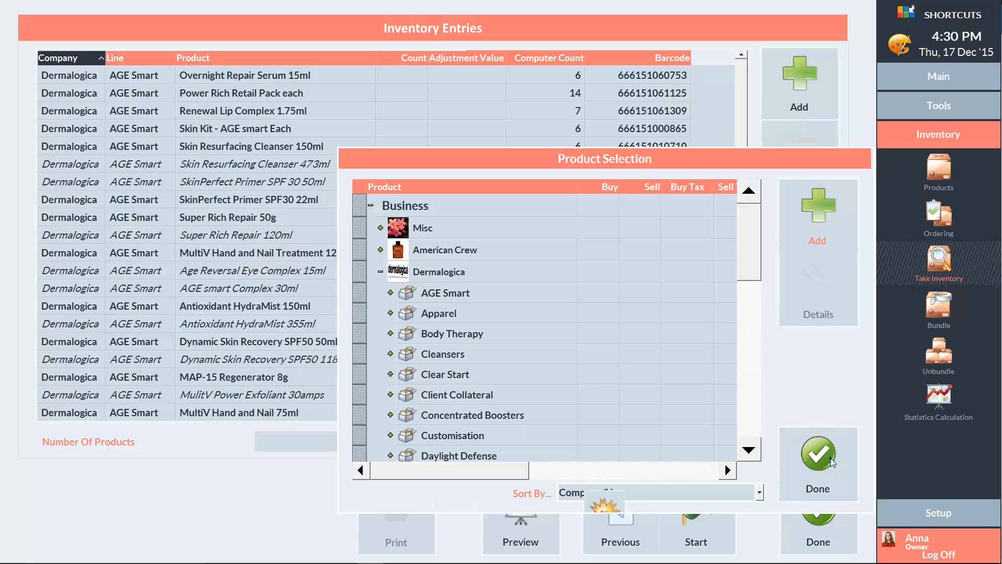
pyautogui.click(817, 454)
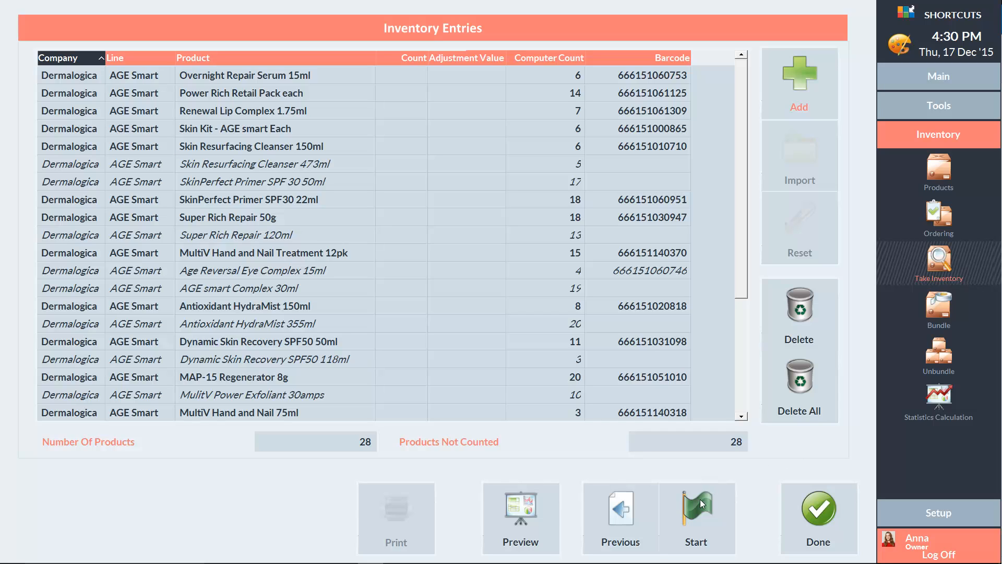
# Step: Start the count, confirm activation, and include Shortcuts current levels on printed forms
pyautogui.click(695, 509)
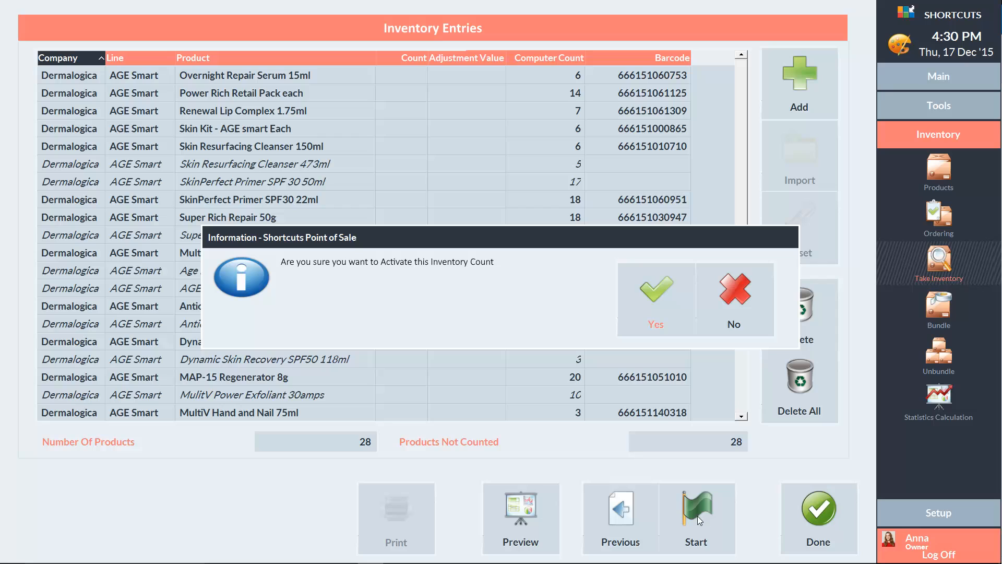
pyautogui.moveTo(662, 307)
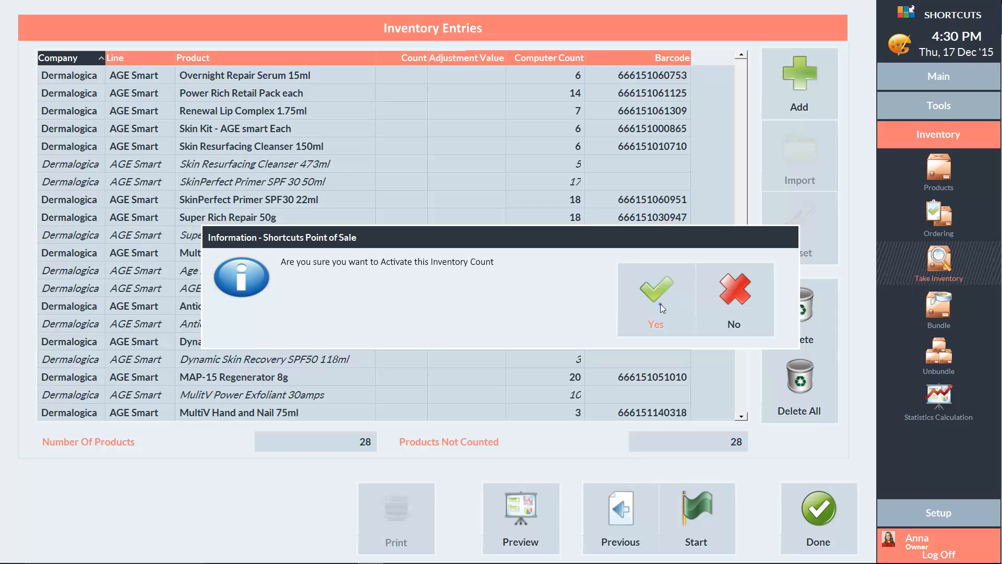
pyautogui.click(655, 288)
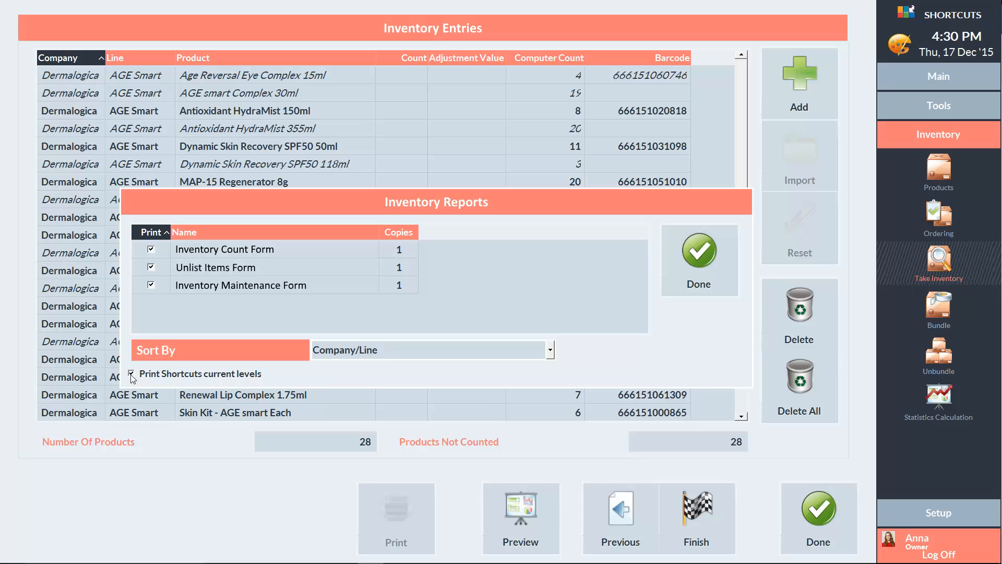
pyautogui.click(131, 374)
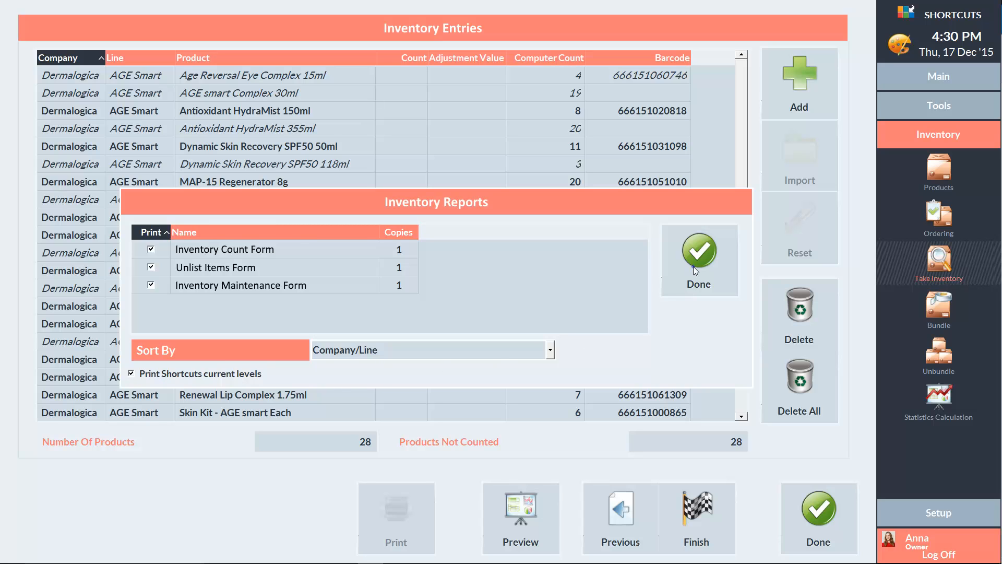
# Step: Close Inventory Reports so counted quantities can be entered for the AGE Smart products
pyautogui.click(698, 249)
pyautogui.write('18')
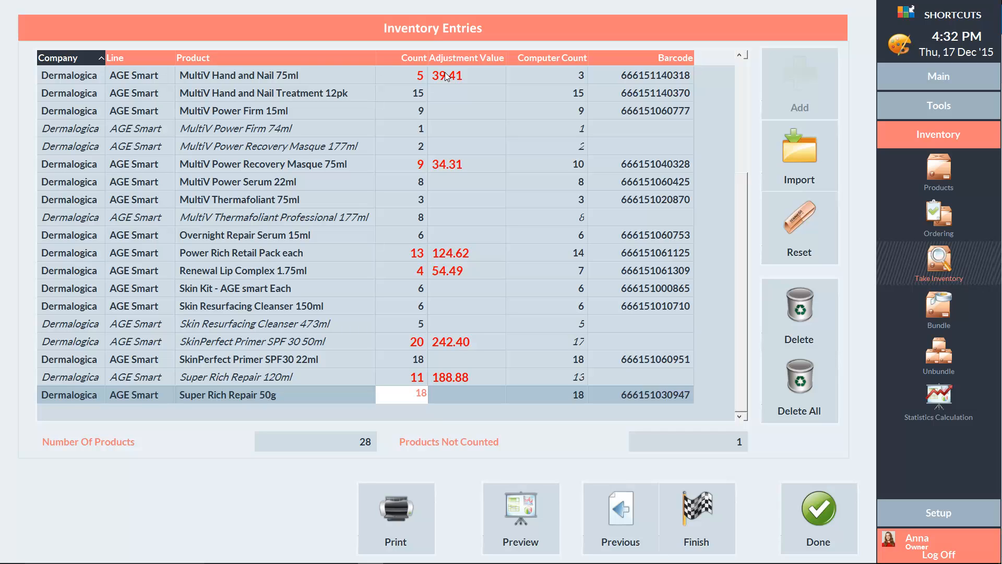
pyautogui.moveTo(529, 286)
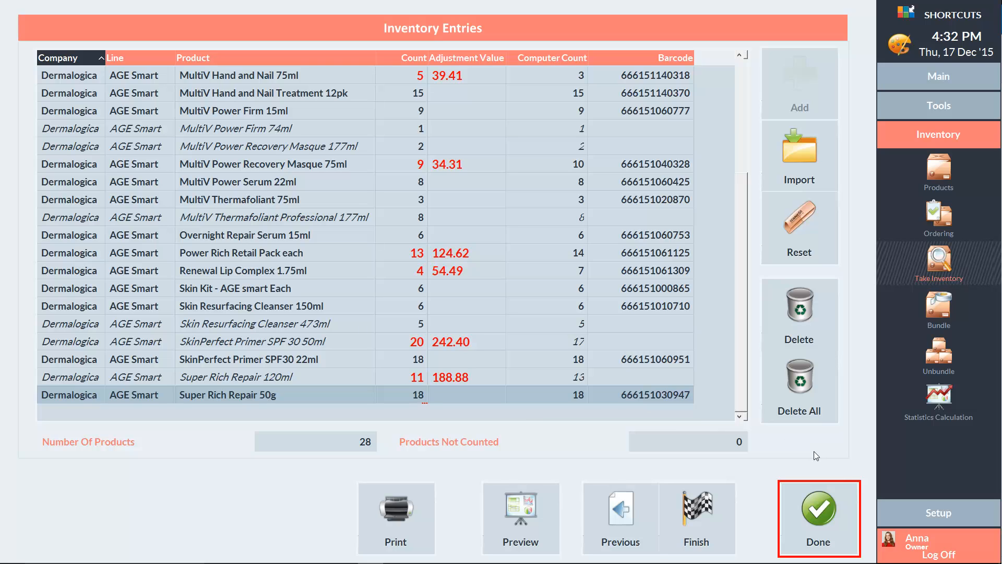
pyautogui.moveTo(842, 491)
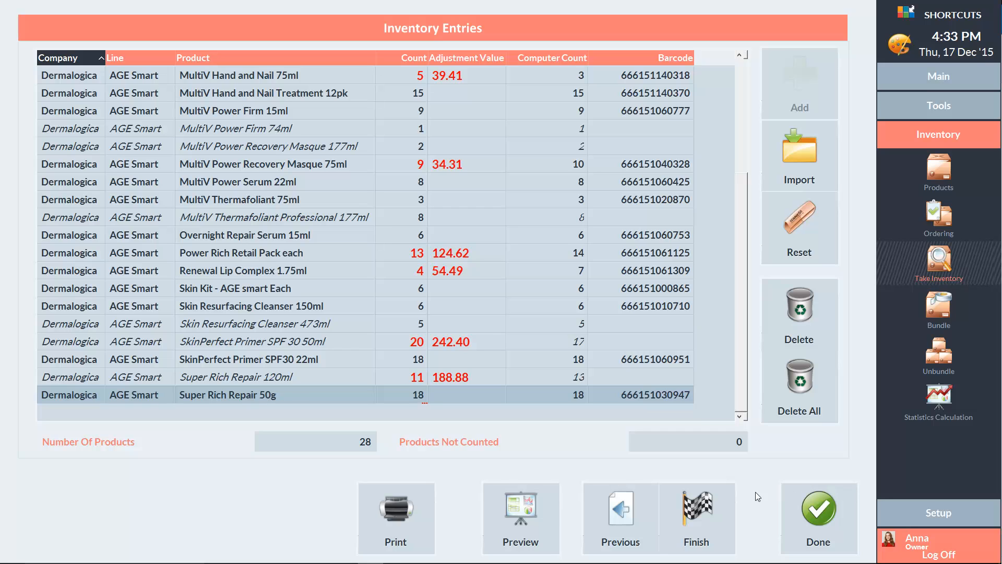
# Step: Finish the count without a recount, updating product levels, and dismiss the confirmation
pyautogui.click(697, 505)
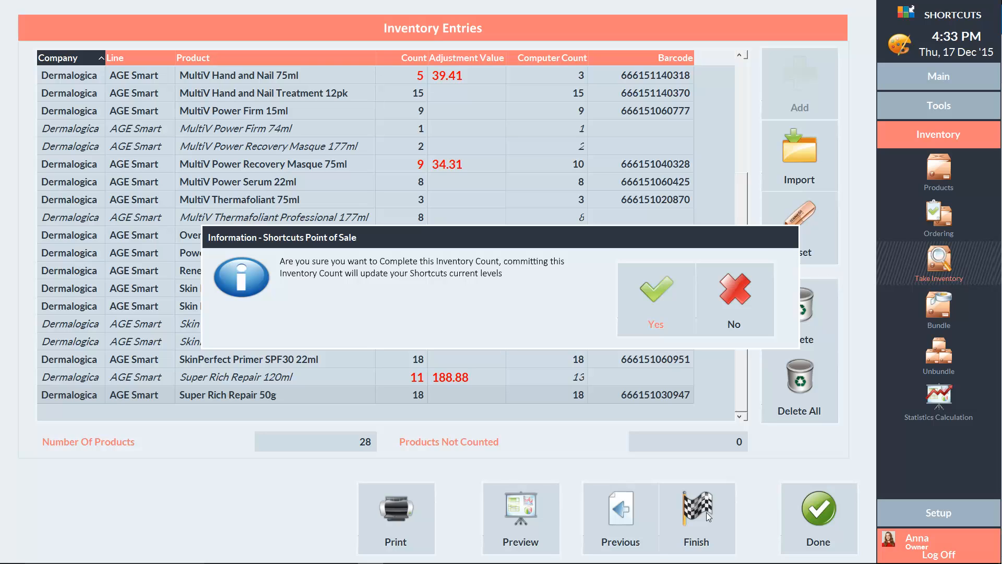
pyautogui.moveTo(654, 302)
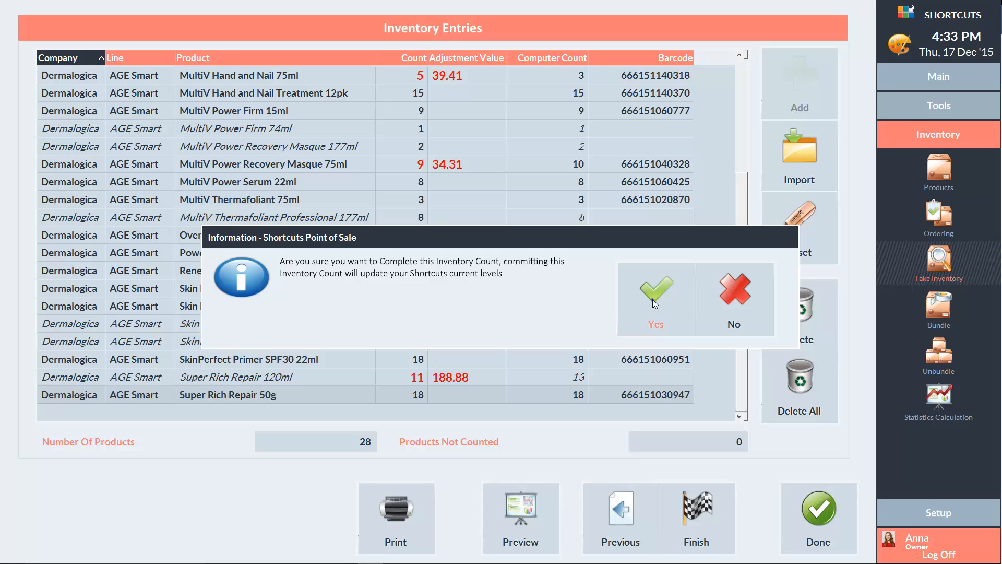
pyautogui.click(654, 295)
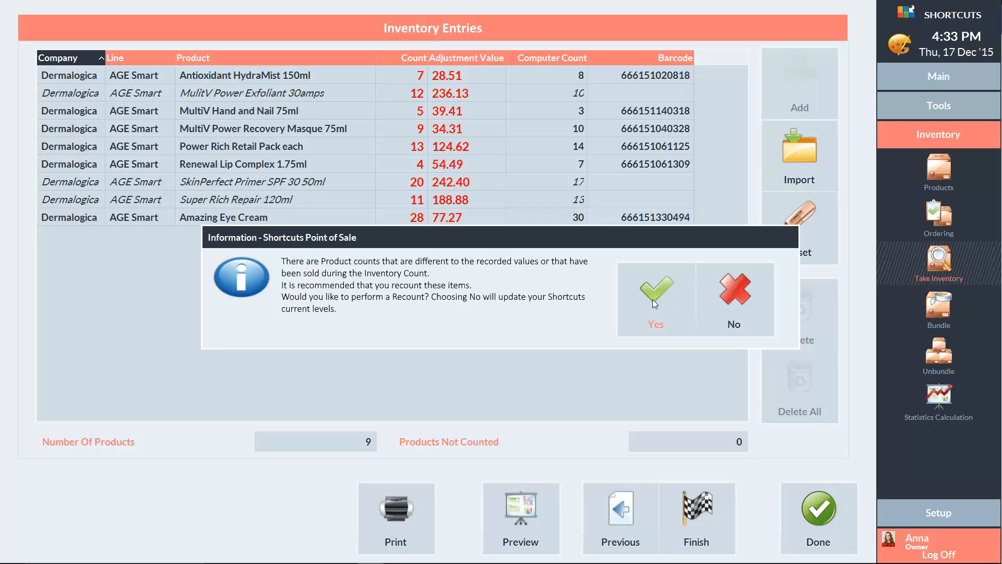
pyautogui.moveTo(702, 304)
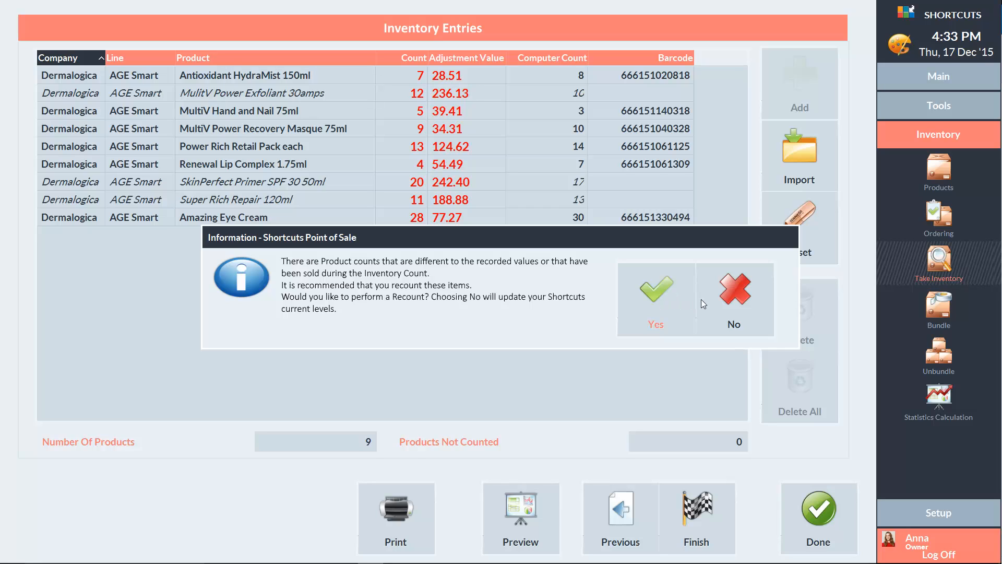
pyautogui.click(734, 288)
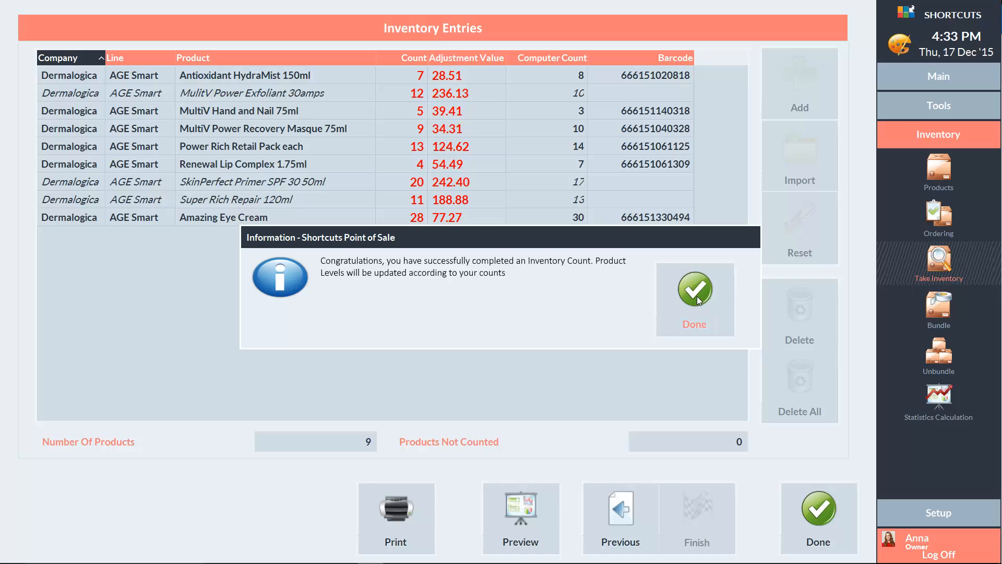
pyautogui.click(694, 288)
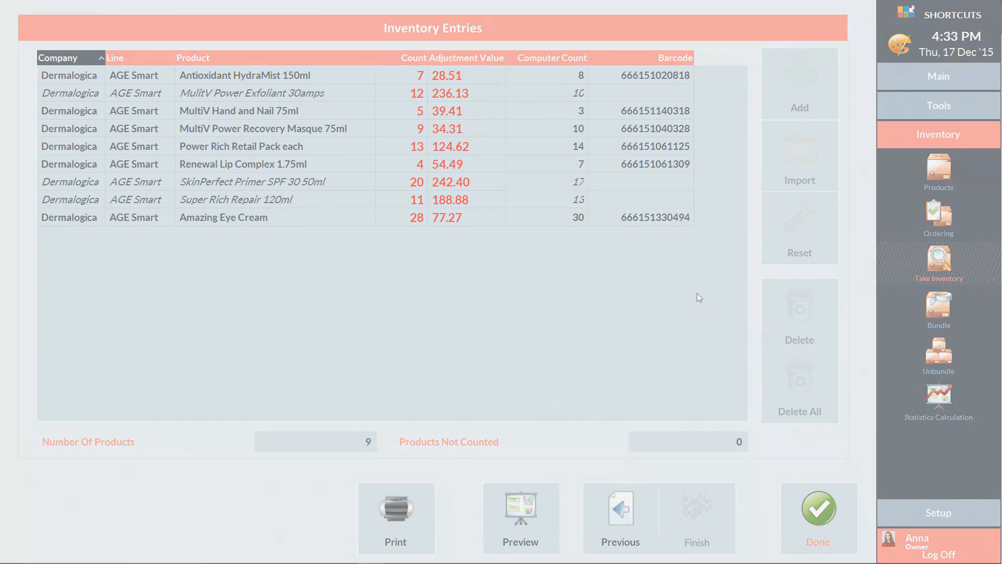